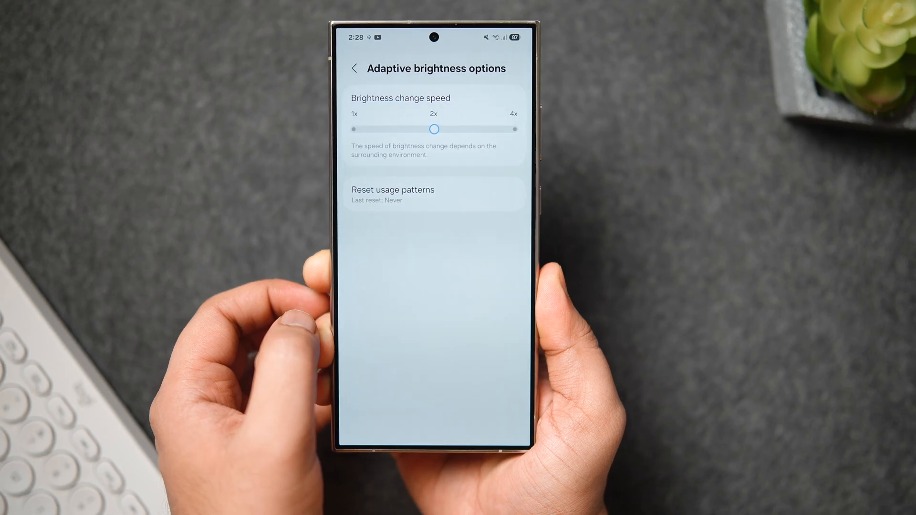
# Open the app drawer and scroll to the Good Guardians and Display Assistant icons
pyautogui.click(355, 68)
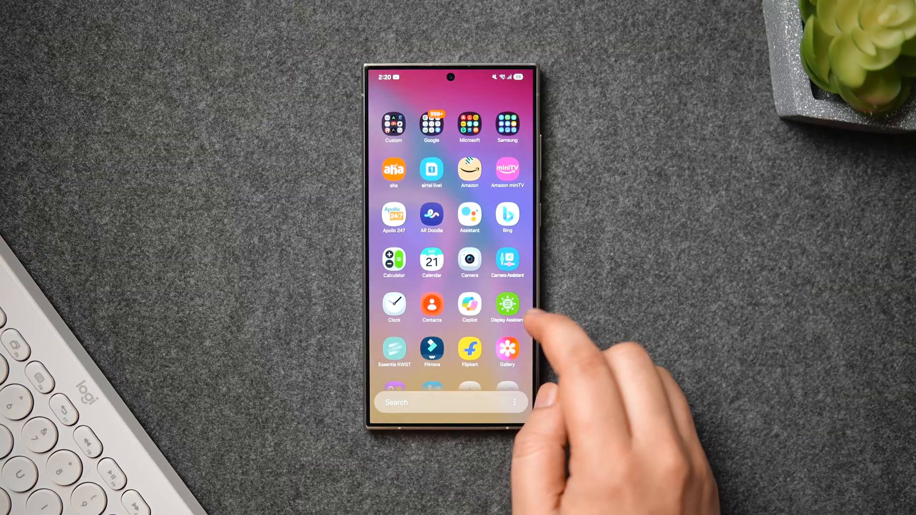
pyautogui.scroll(-3)
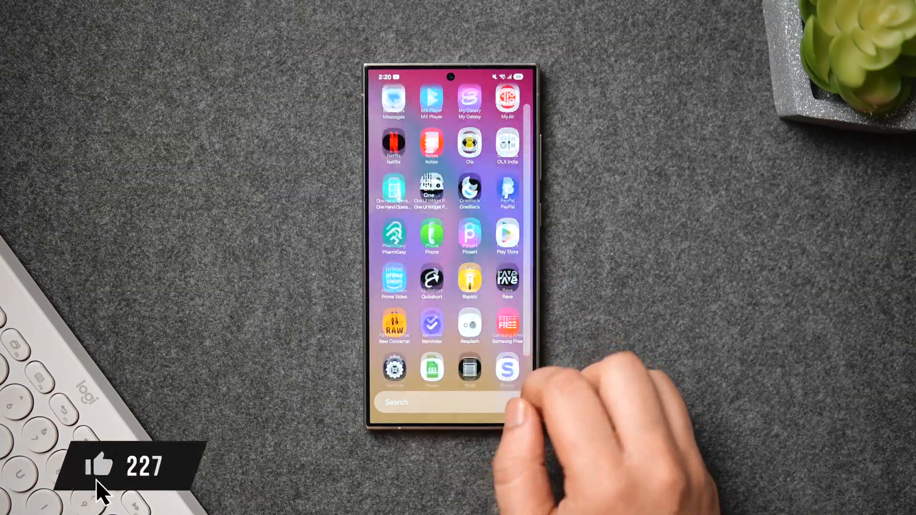
pyautogui.scroll(-3)
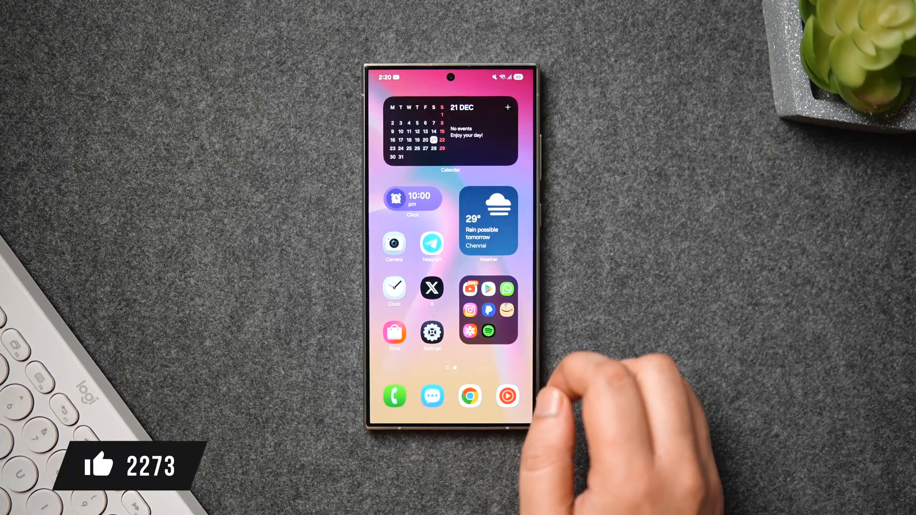
pyautogui.scroll(-3)
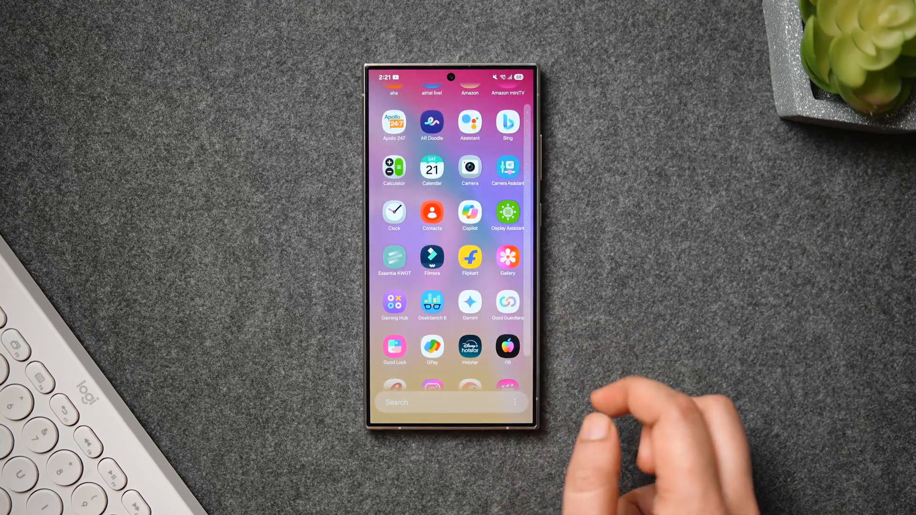
# Launch Good Guardians and go through the Family tab into Display Assistant
pyautogui.click(508, 302)
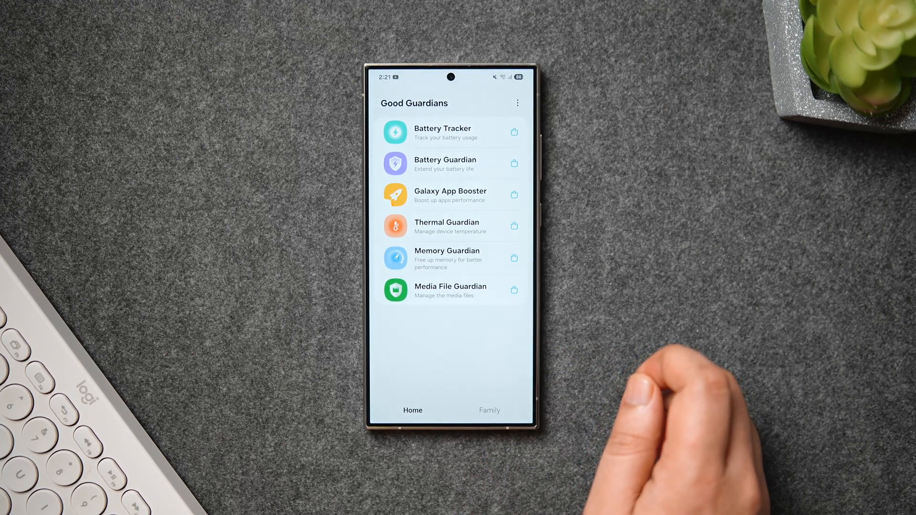
pyautogui.click(518, 103)
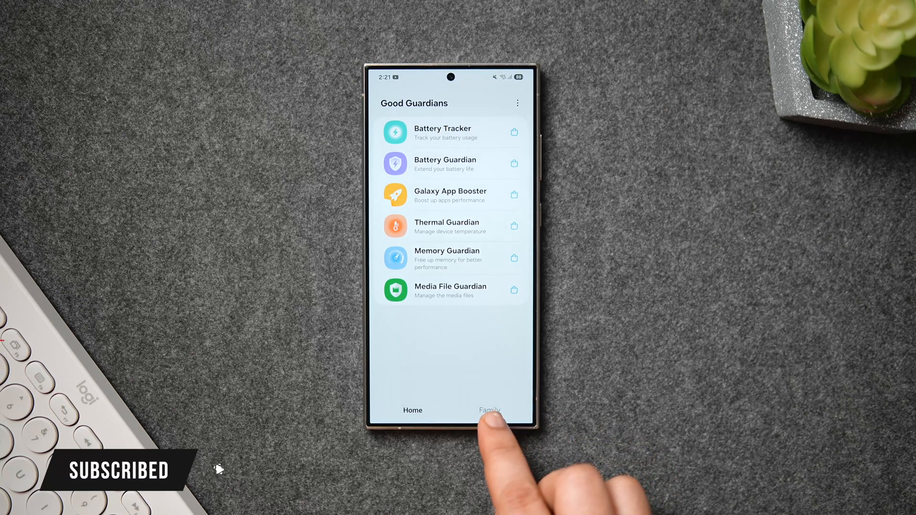
pyautogui.click(489, 410)
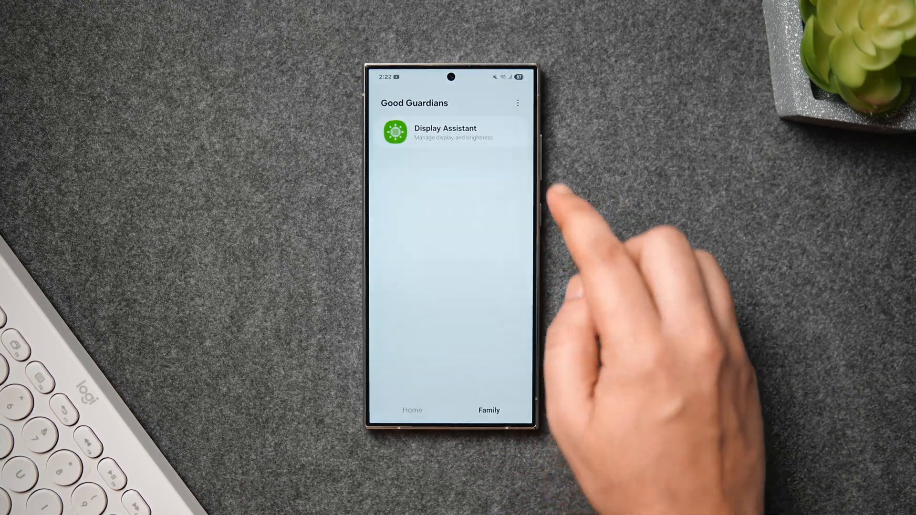
pyautogui.click(450, 133)
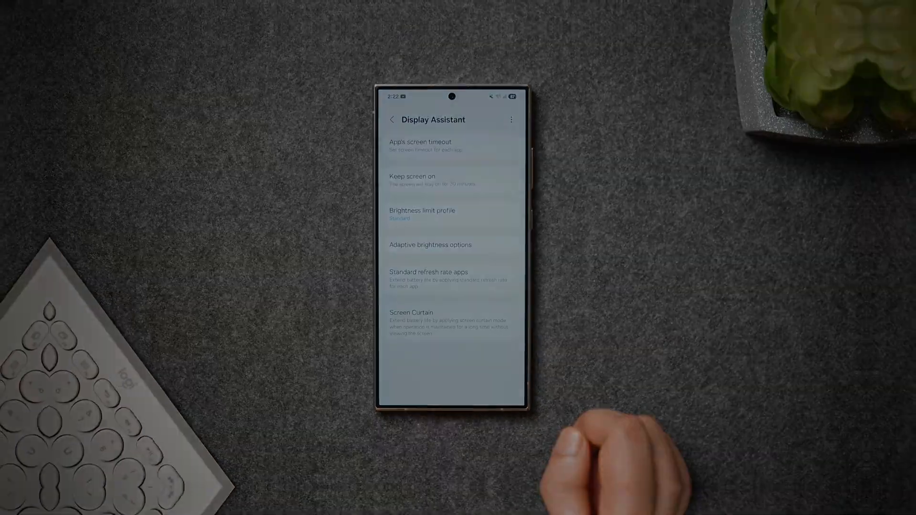
# Preview Adaptive brightness and Brightness limit profile, then start choosing apps for custom timeouts
pyautogui.click(452, 245)
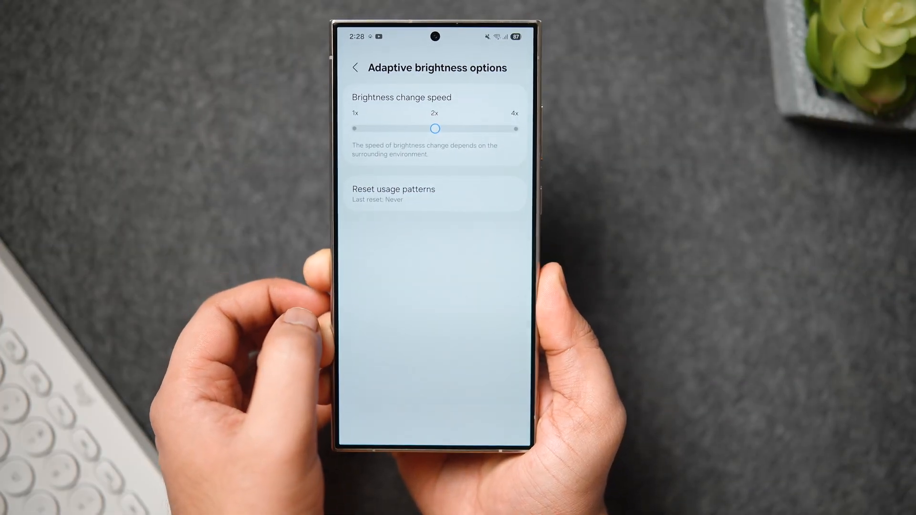
pyautogui.click(355, 67)
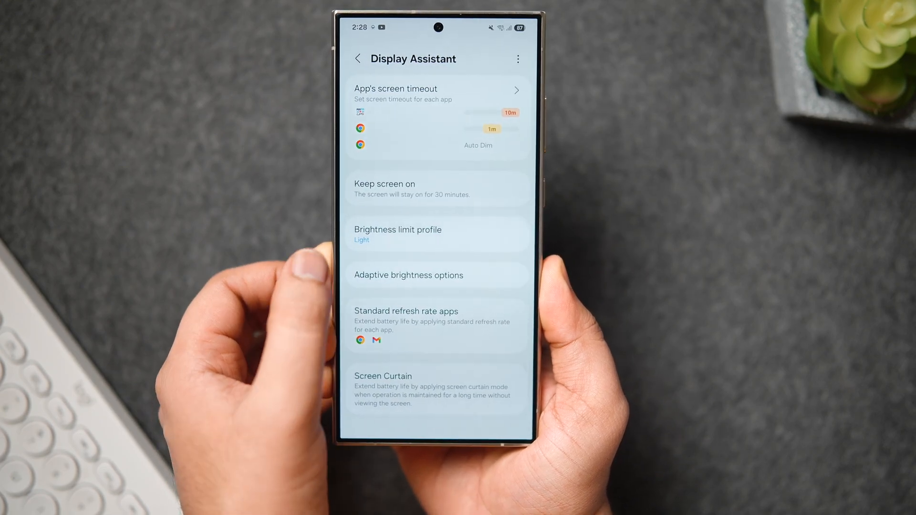
pyautogui.click(397, 234)
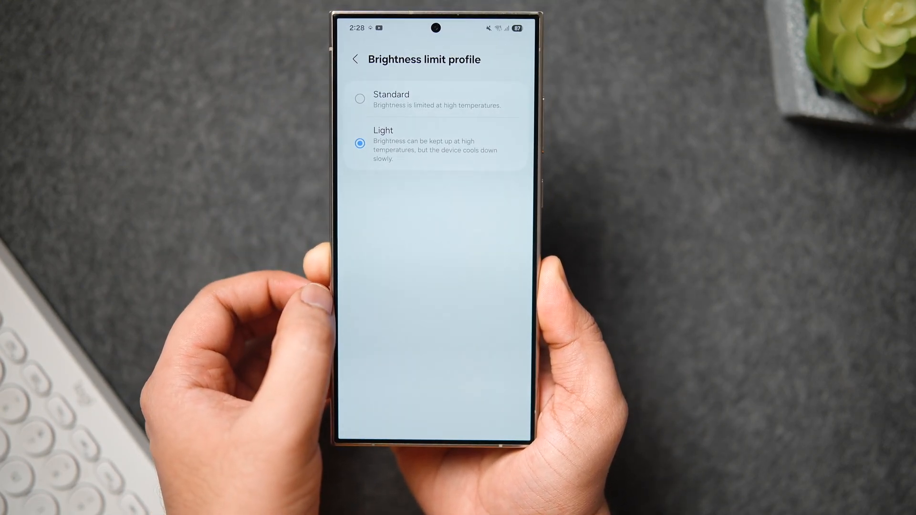
pyautogui.click(355, 59)
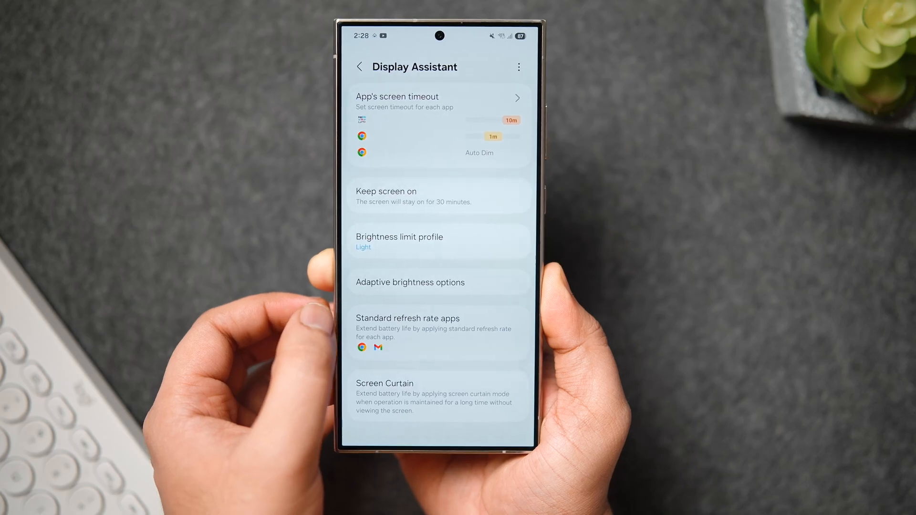
pyautogui.click(438, 102)
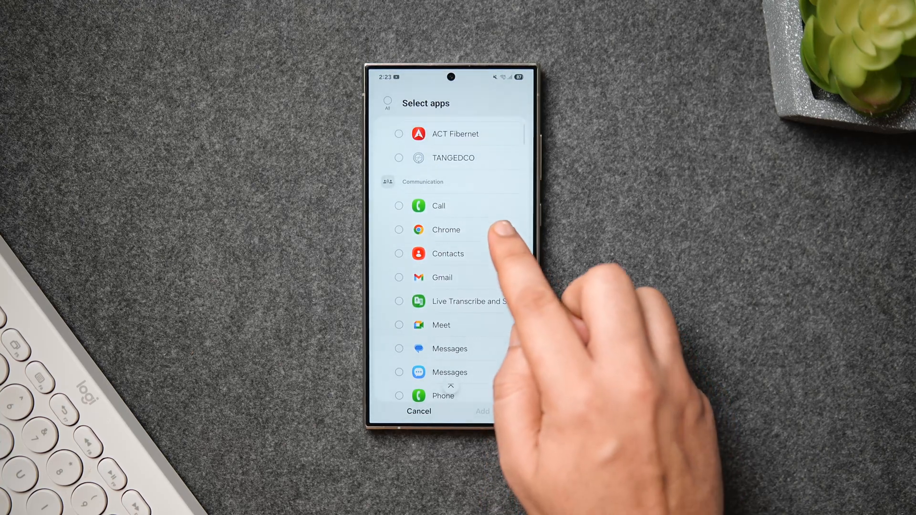
# Give the selected app a 1-minute screen timeout with Auto Dim enabled
pyautogui.click(399, 230)
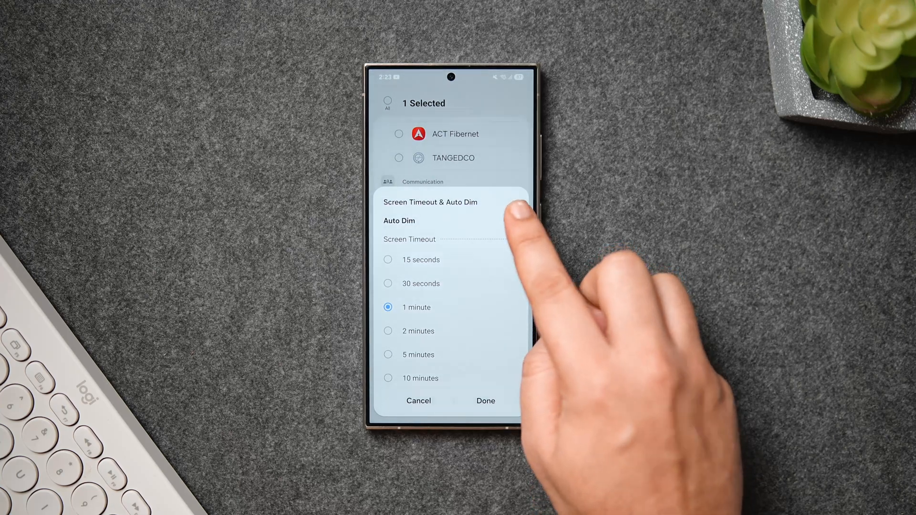
pyautogui.click(510, 221)
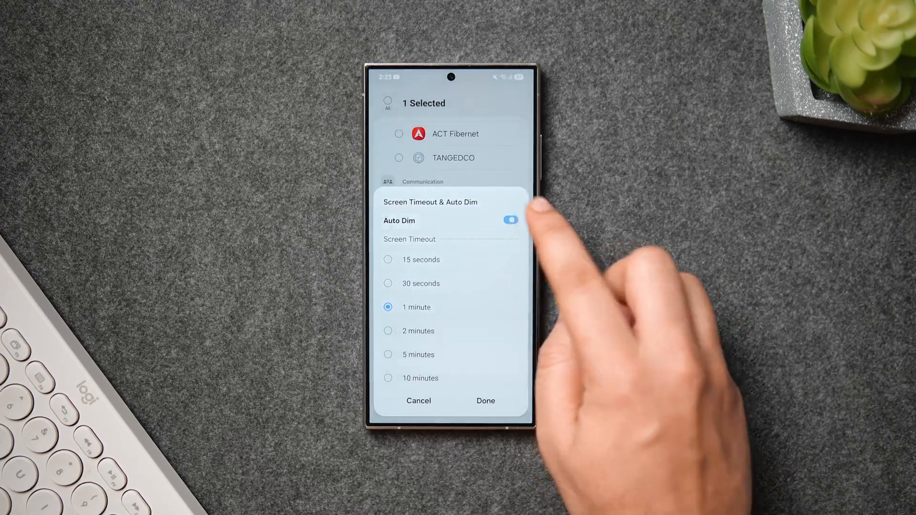
pyautogui.click(510, 221)
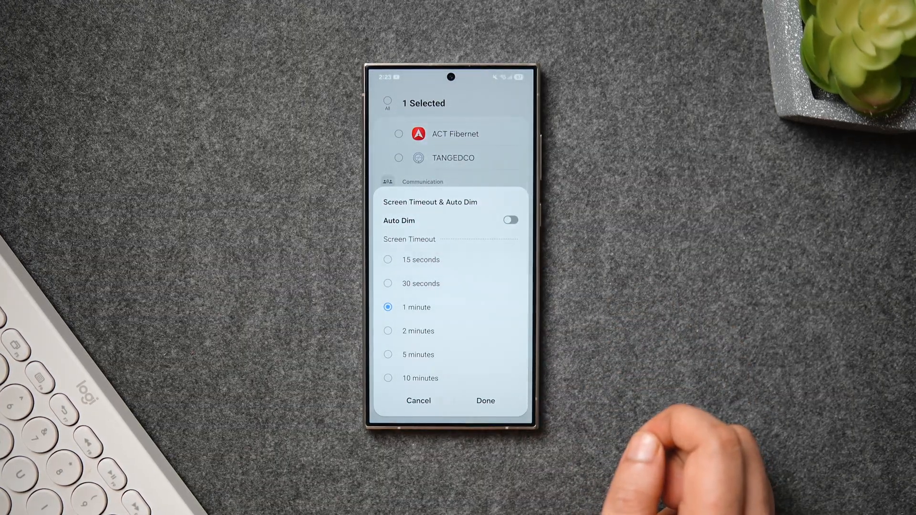
pyautogui.click(509, 220)
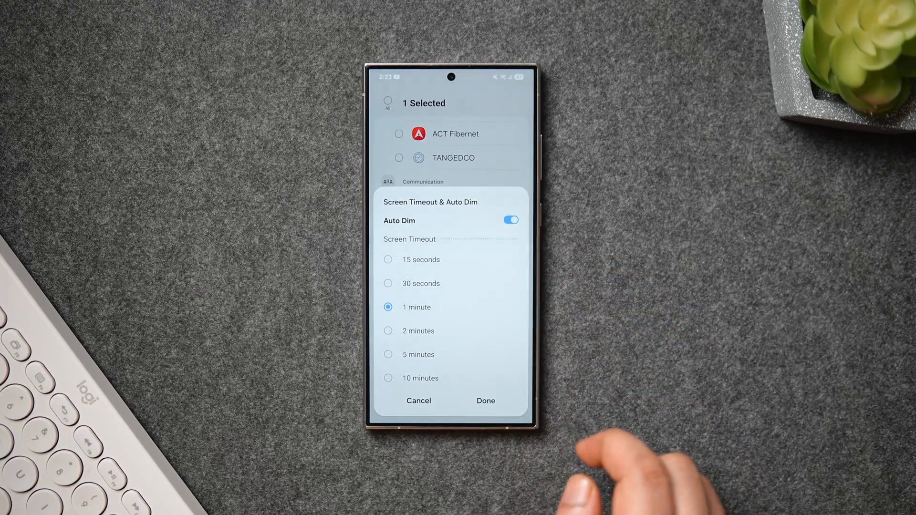
pyautogui.click(485, 401)
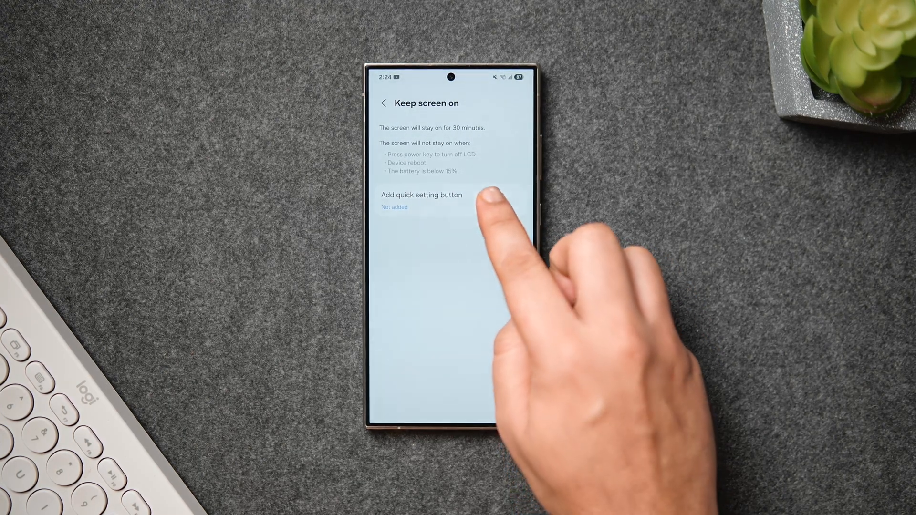
# Add the Keep screen on tile to quick settings and turn it on there
pyautogui.click(421, 200)
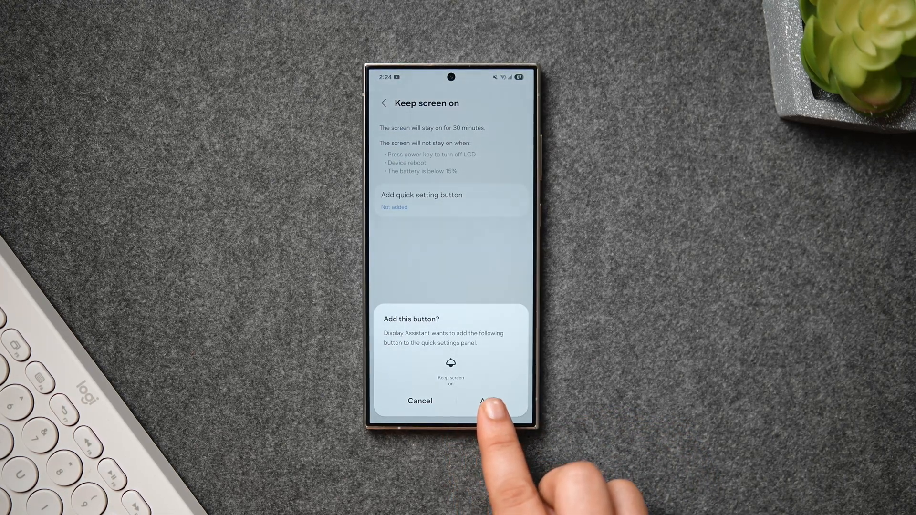
pyautogui.click(491, 401)
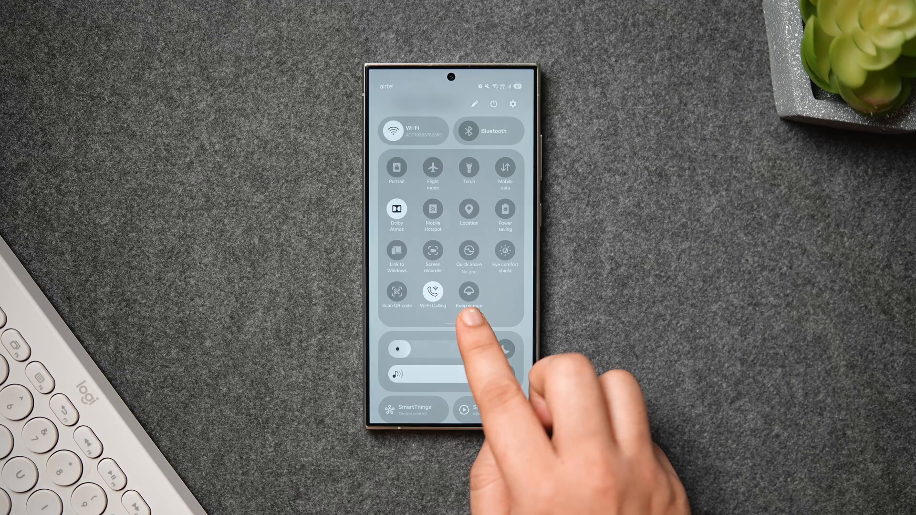
pyautogui.click(469, 292)
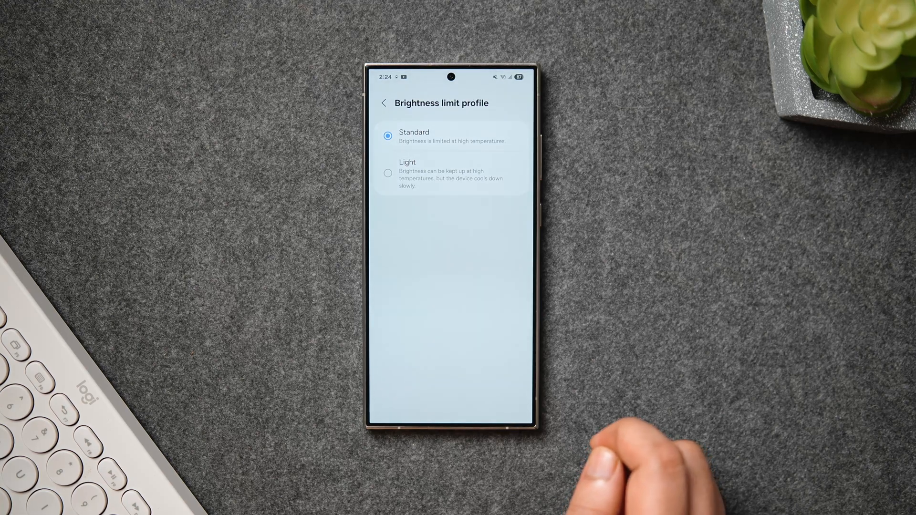
# Choose the Light brightness limit profile and return to the settings list
pyautogui.click(388, 173)
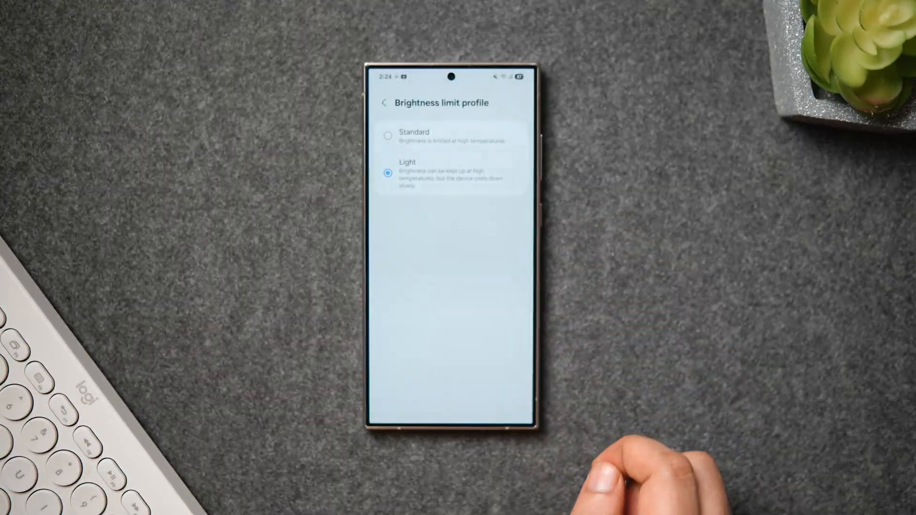
pyautogui.click(415, 136)
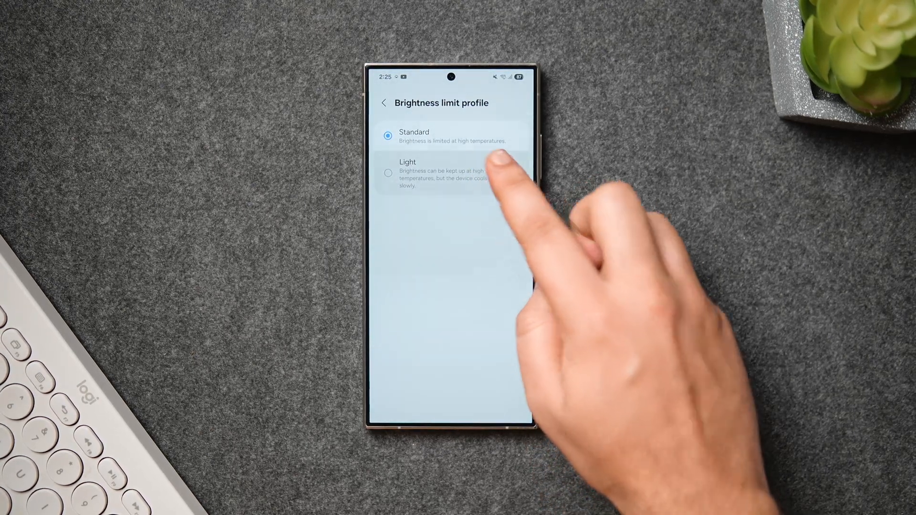
pyautogui.click(388, 173)
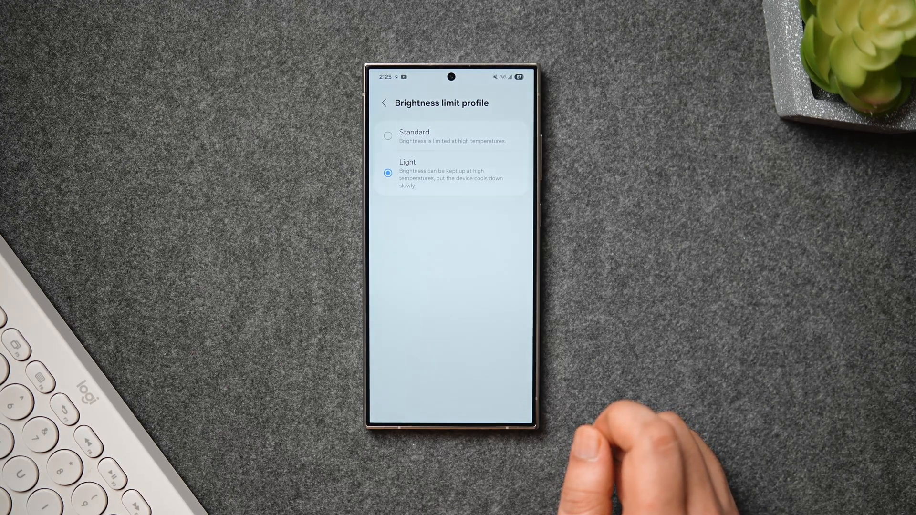
pyautogui.click(384, 103)
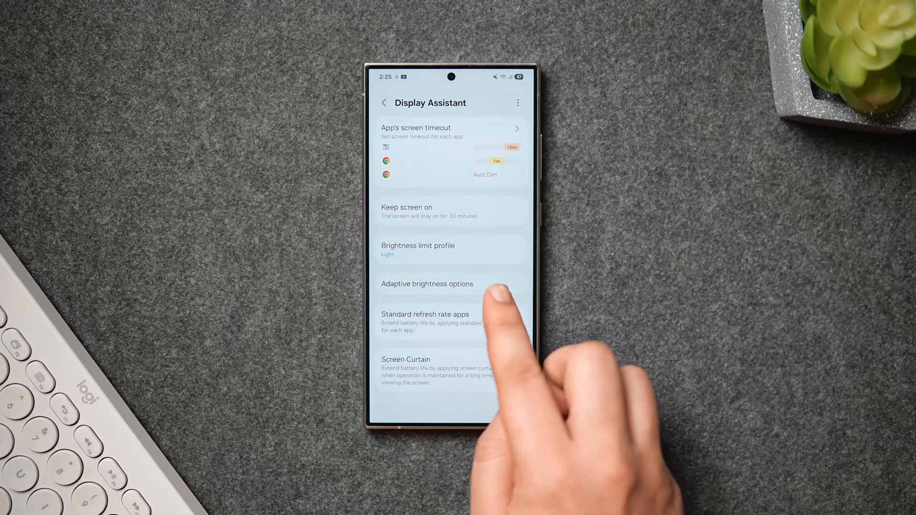
# Move the adaptive brightness change speed between 2x and 4x, leaving it at 2x
pyautogui.click(428, 285)
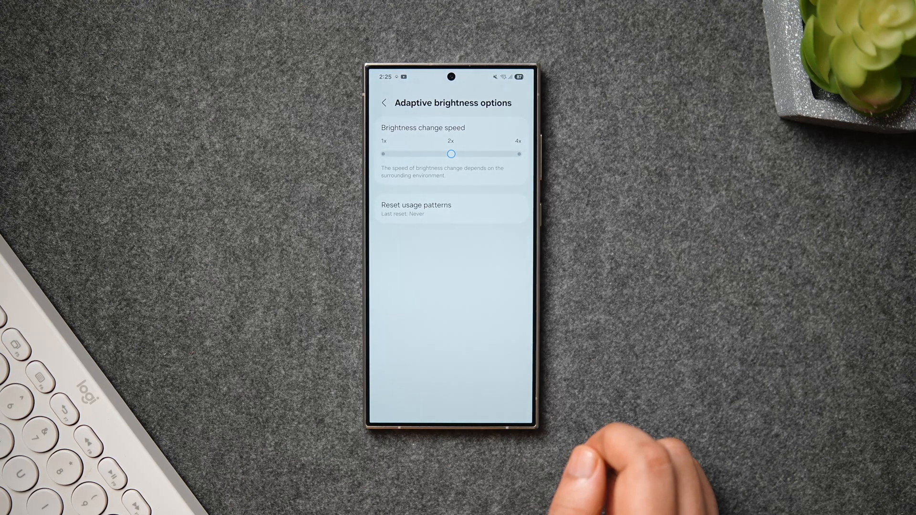
pyautogui.moveTo(451, 153); pyautogui.dragTo(518, 154)
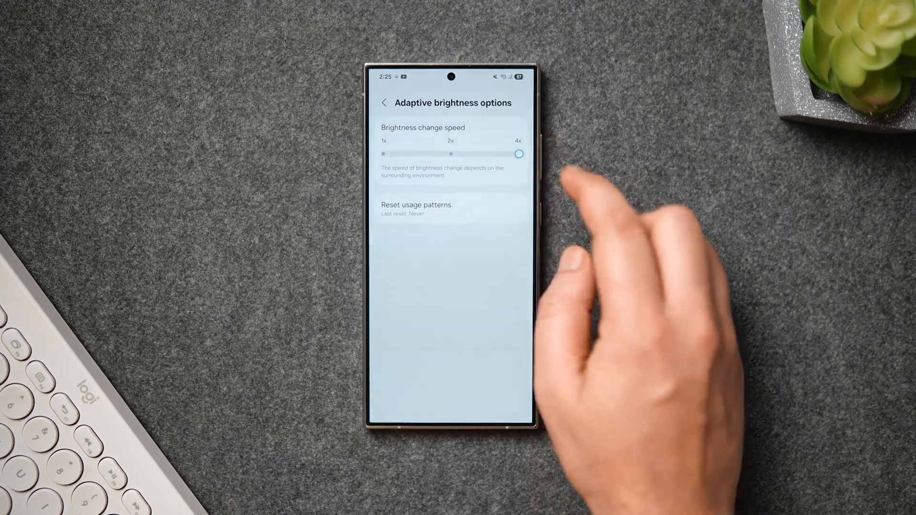
pyautogui.moveTo(519, 154); pyautogui.dragTo(450, 154)
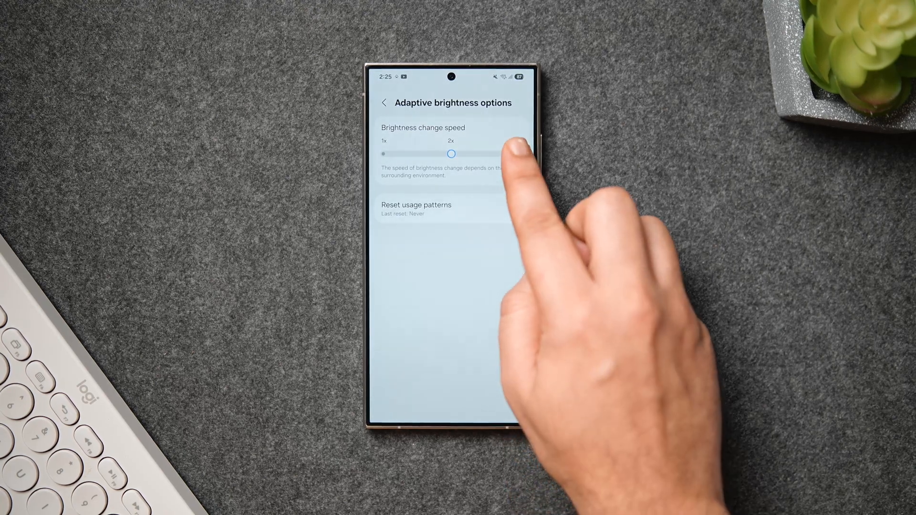
pyautogui.moveTo(451, 154); pyautogui.dragTo(518, 154)
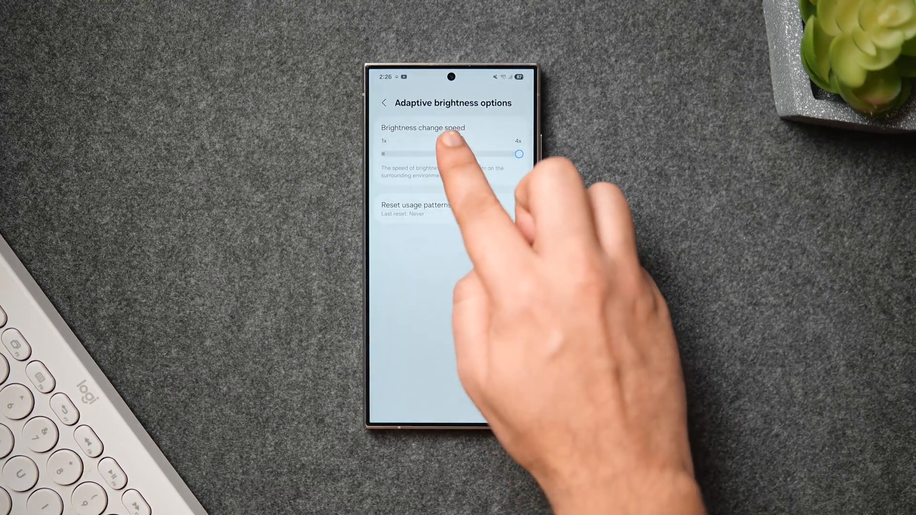
pyautogui.moveTo(519, 153); pyautogui.dragTo(451, 153)
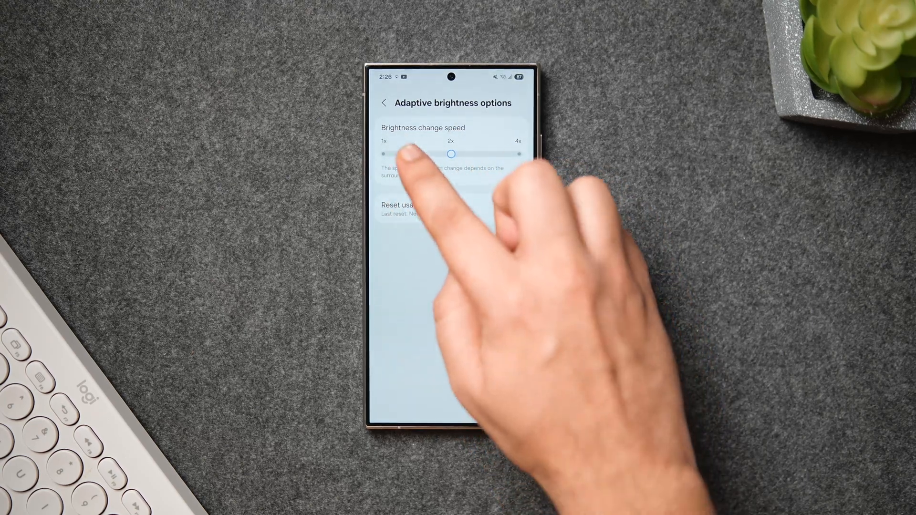
pyautogui.moveTo(451, 154); pyautogui.dragTo(383, 153)
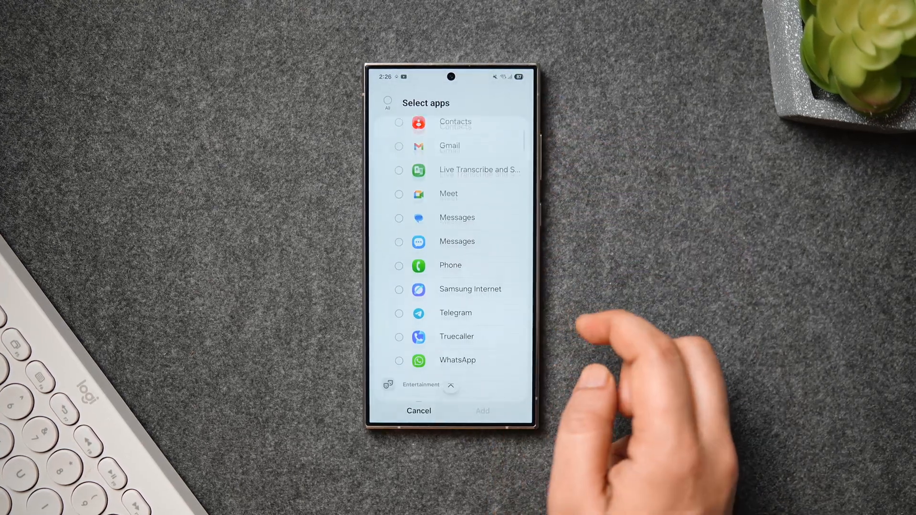
# Select Chrome and Gmail in the Standard refresh rate apps list
pyautogui.scroll(-3)
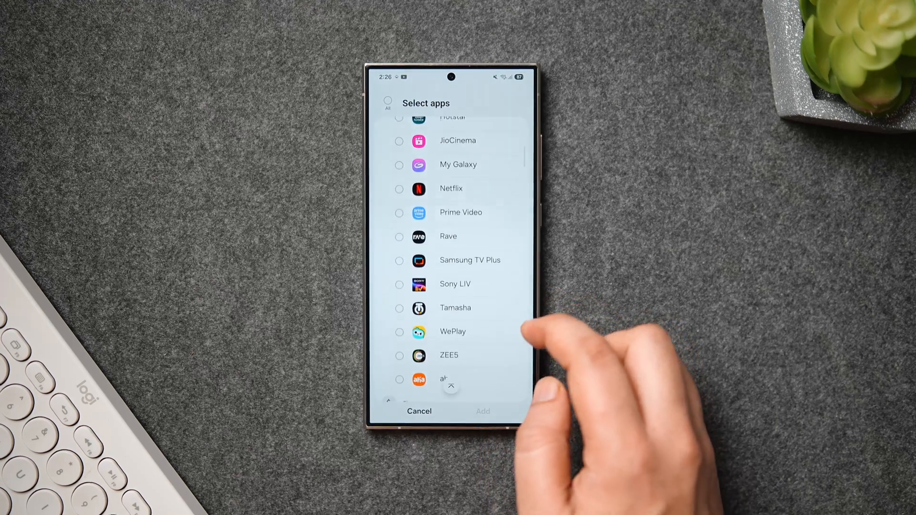
pyautogui.scroll(-3)
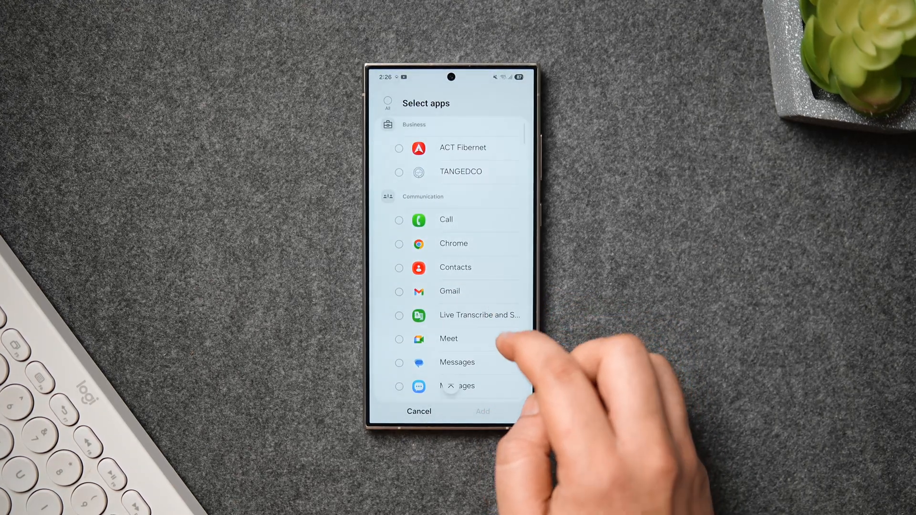
pyautogui.click(399, 244)
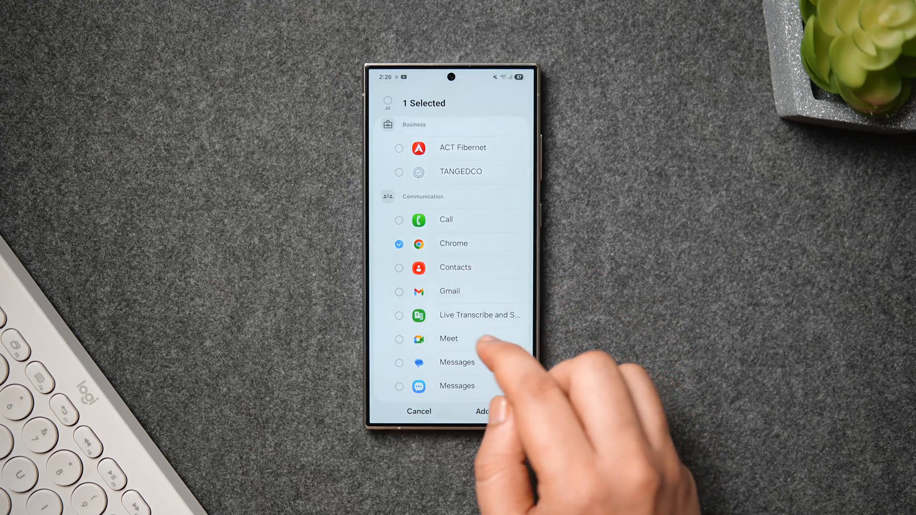
pyautogui.click(399, 291)
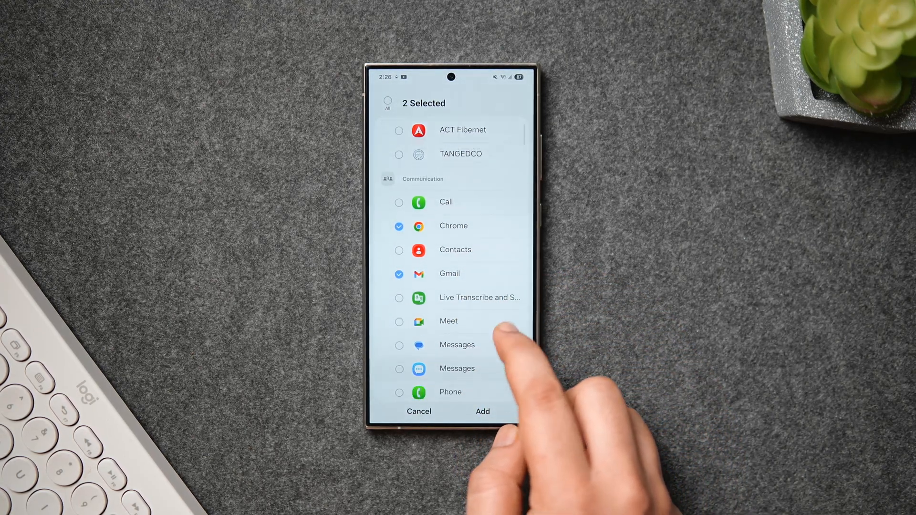
pyautogui.scroll(-3)
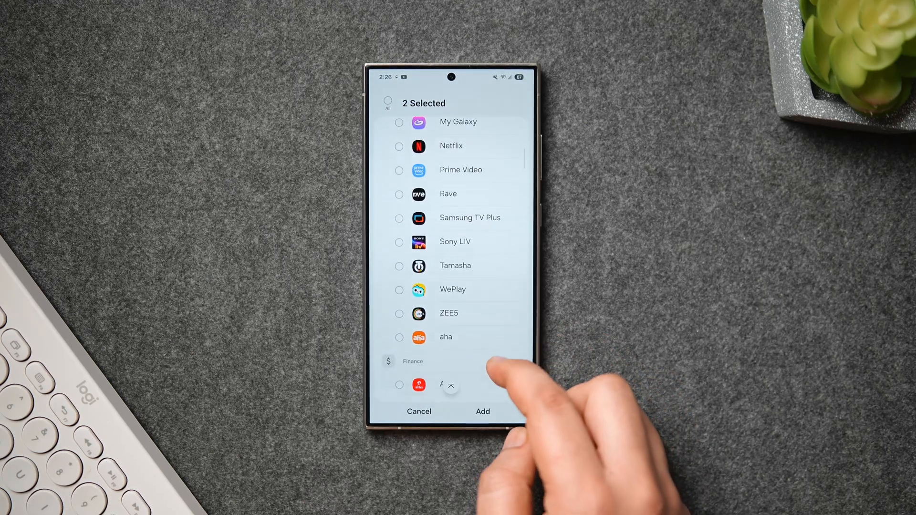
pyautogui.scroll(-3)
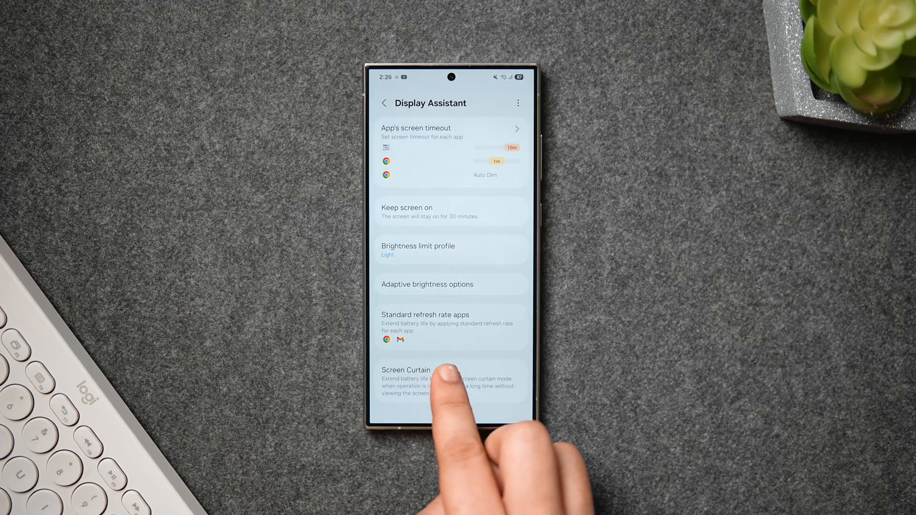
pyautogui.click(406, 370)
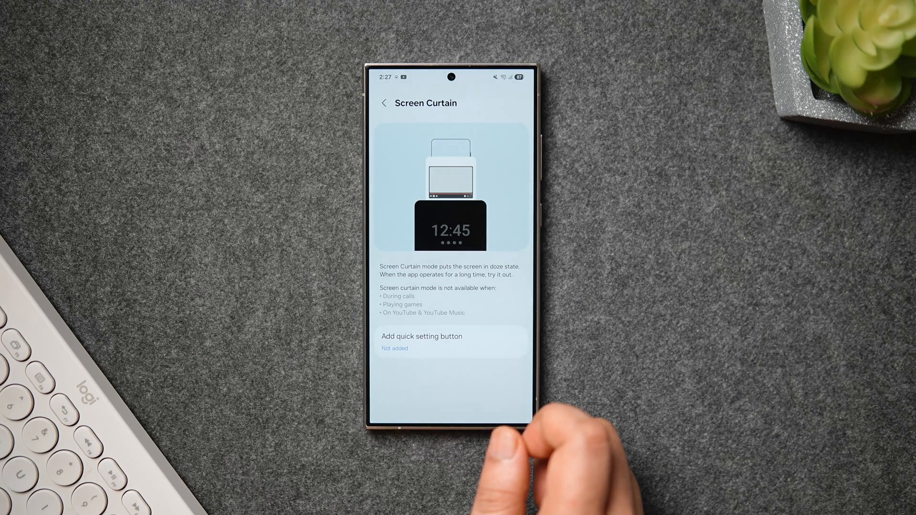
pyautogui.click(422, 342)
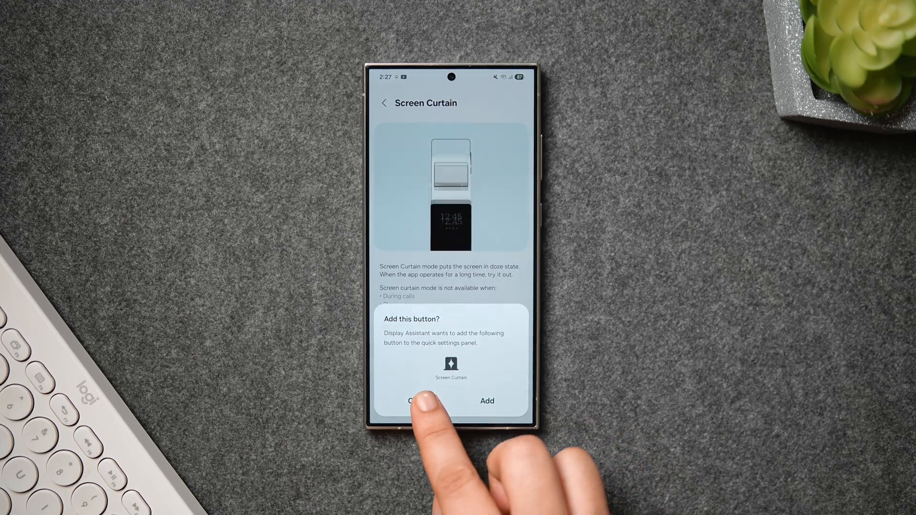
pyautogui.click(415, 401)
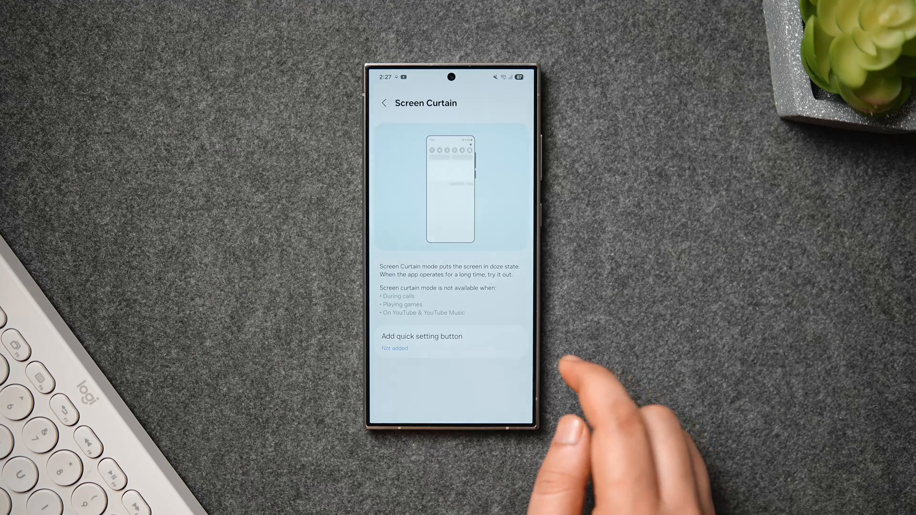
pyautogui.click(383, 103)
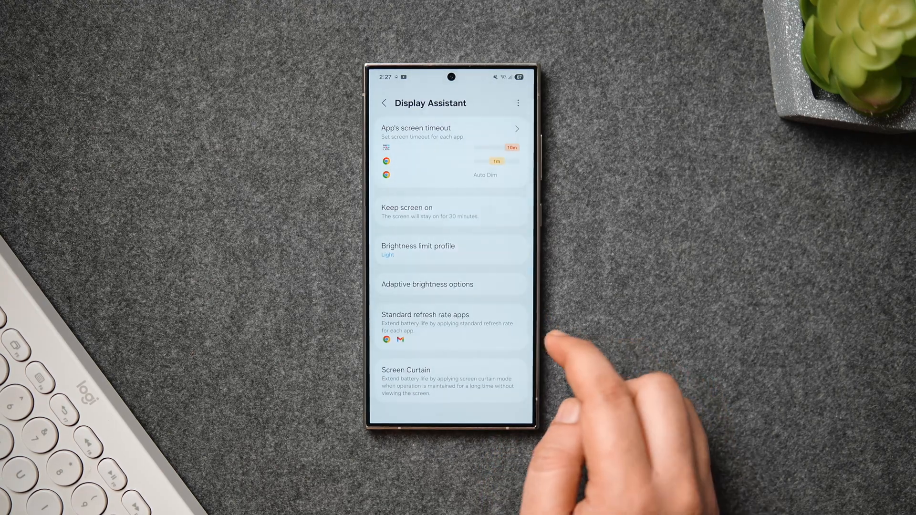
# Back out to the Good Guardians Home list, exit to the launcher, and scroll the app drawer
pyautogui.click(384, 103)
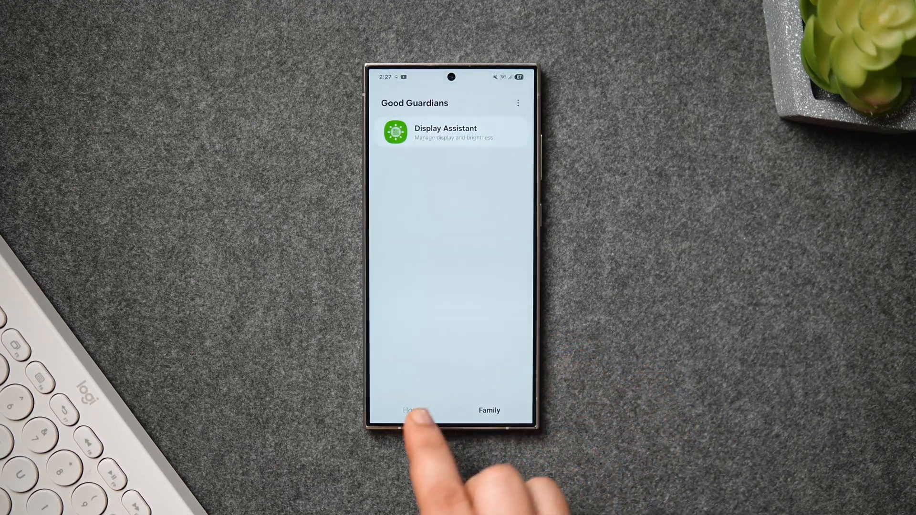
pyautogui.click(412, 411)
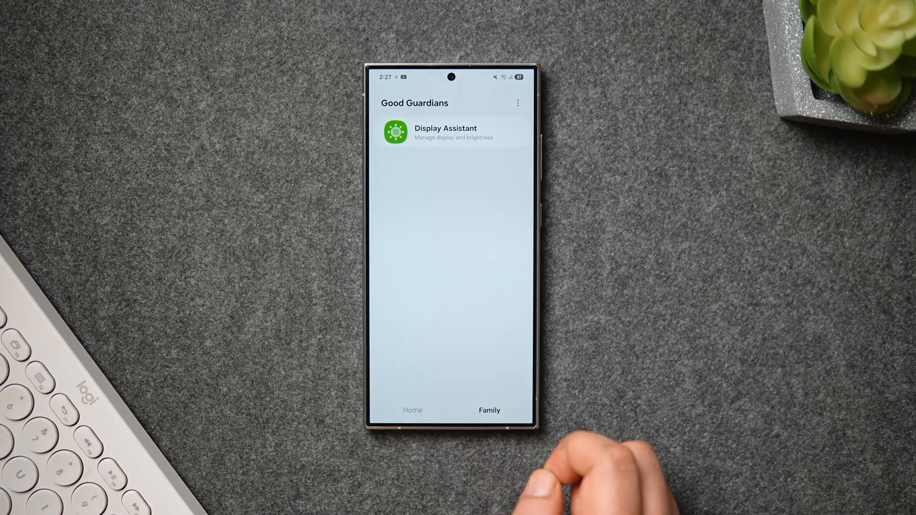
pyautogui.click(412, 409)
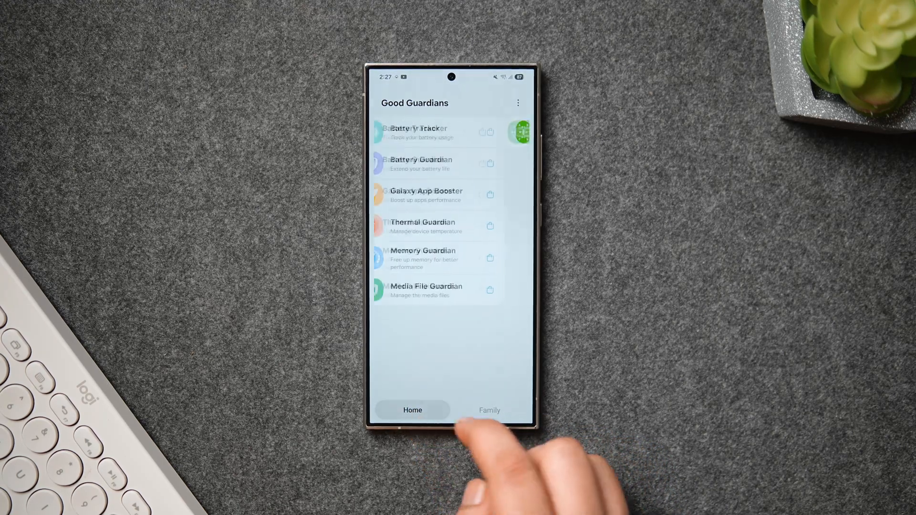
pyautogui.press('home')
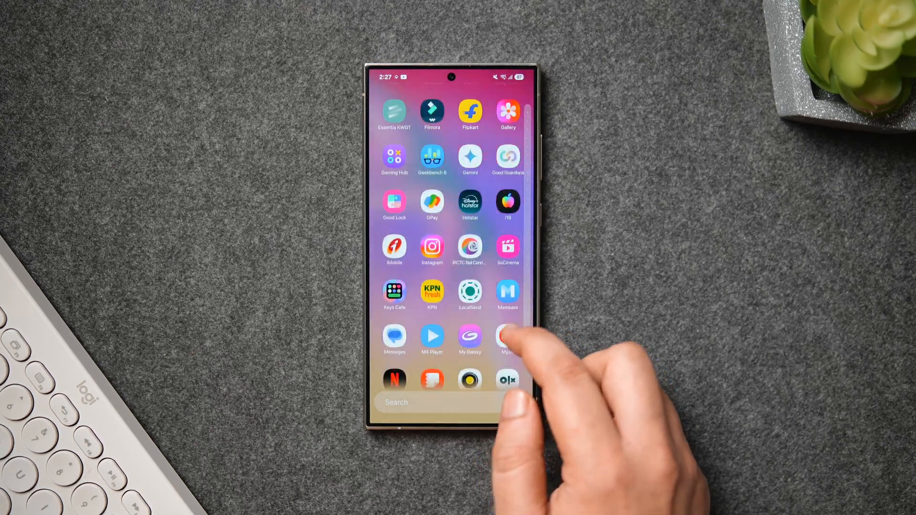
pyautogui.scroll(-3)
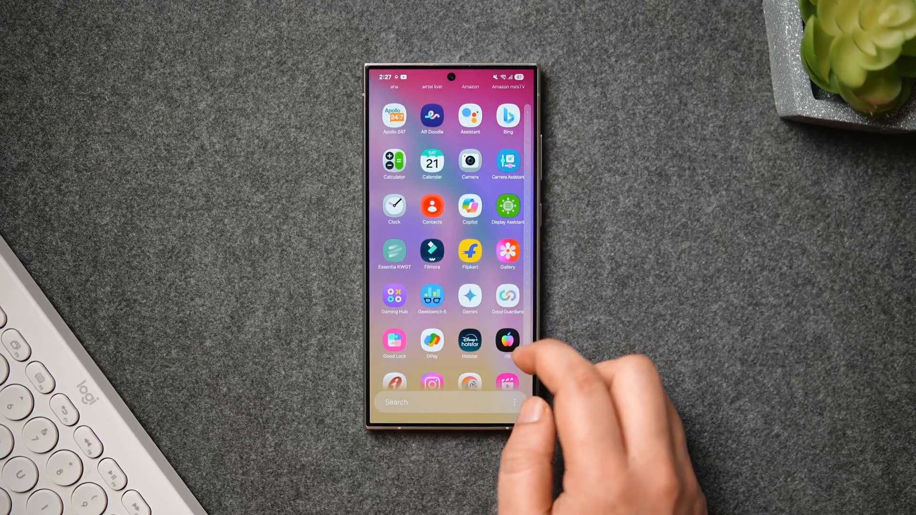
pyautogui.scroll(-3)
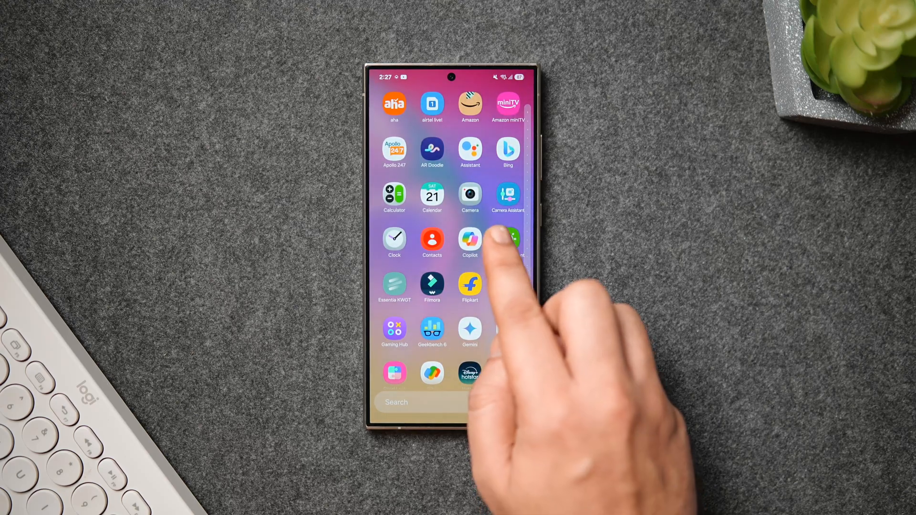